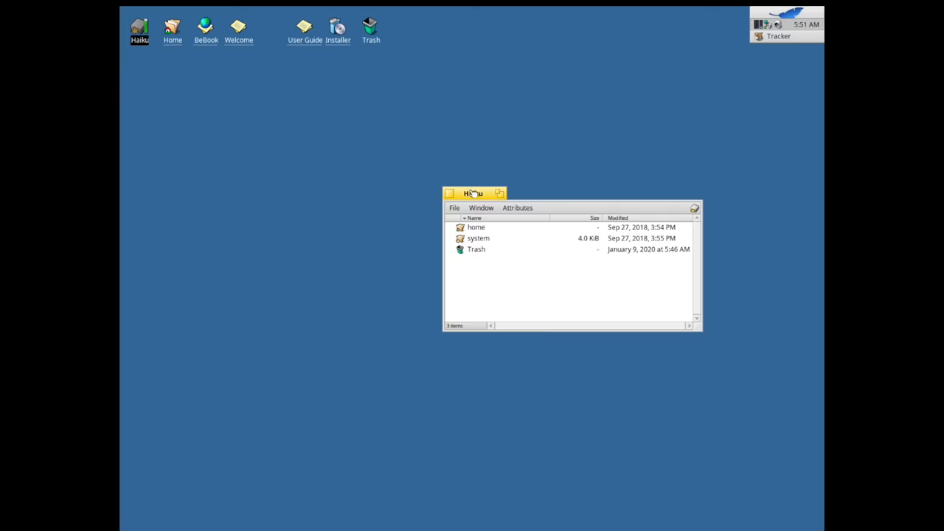
Open the home folder, move its window to the top, and show the Deskbar.
{"action": "double_click", "coordinate": [476, 227]}
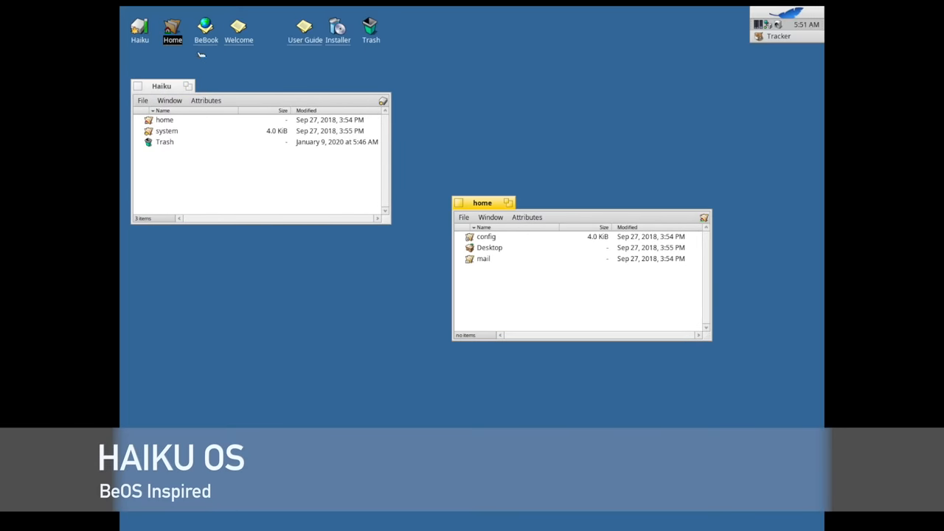
{"action": "left_click_drag", "start_coordinate": [483, 203], "coordinate": [447, 42]}
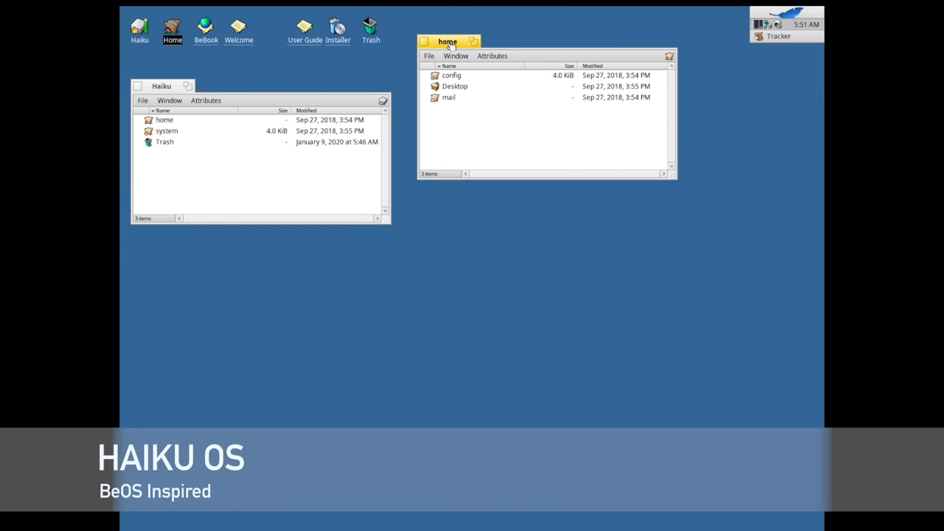
{"action": "left_click", "coordinate": [786, 16]}
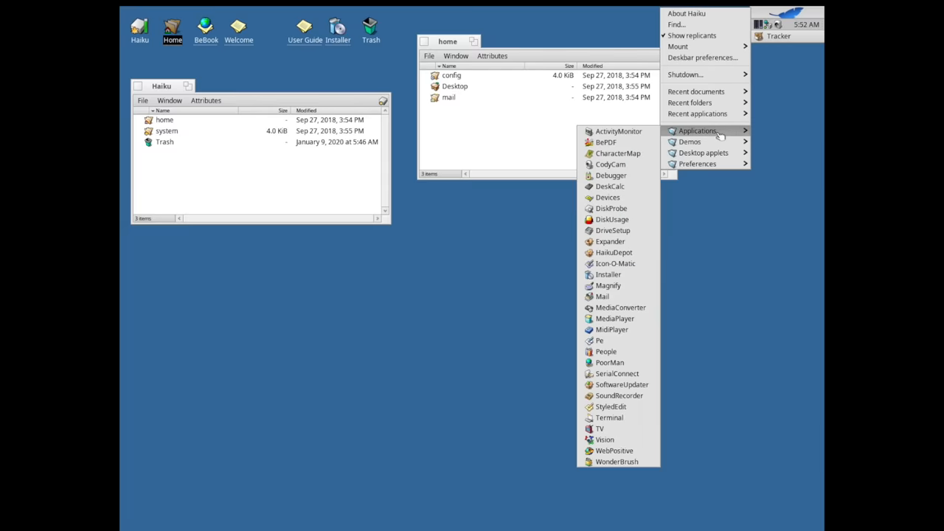
{"action": "mouse_move", "coordinate": [618, 154]}
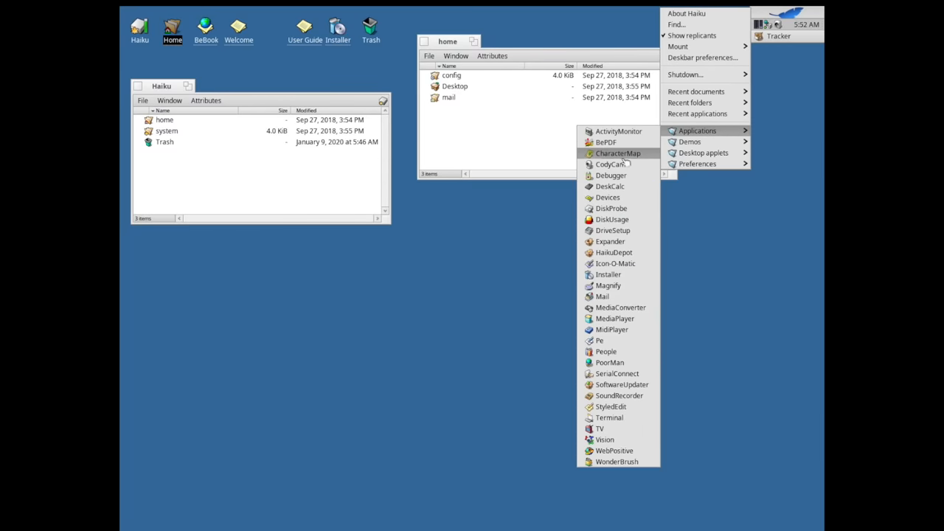
{"action": "mouse_move", "coordinate": [606, 351]}
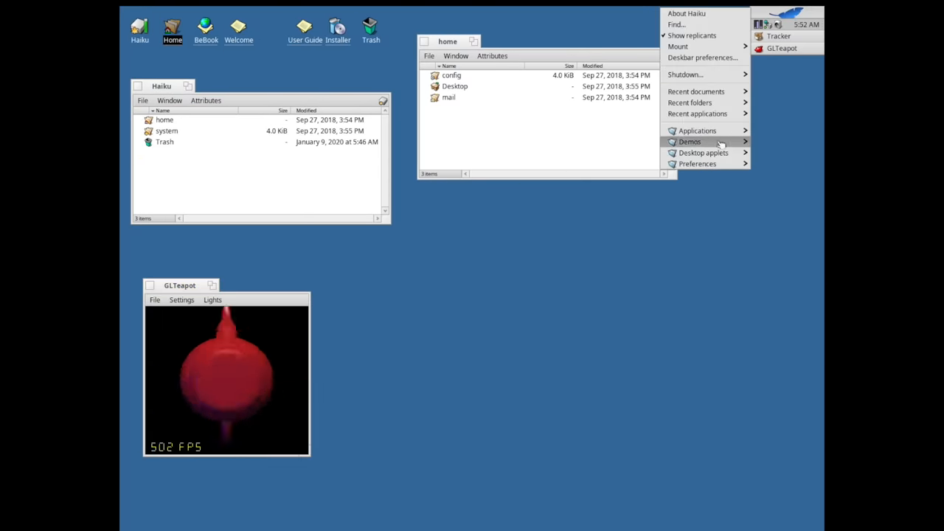
Launch the Mandelbrot demo from the Deskbar's Demos list.
{"action": "left_click", "coordinate": [690, 141]}
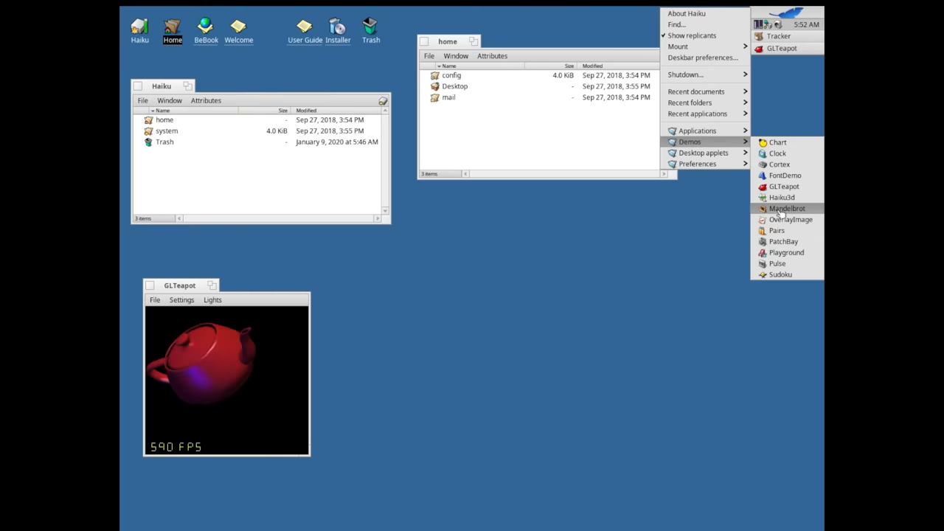
{"action": "left_click", "coordinate": [786, 208]}
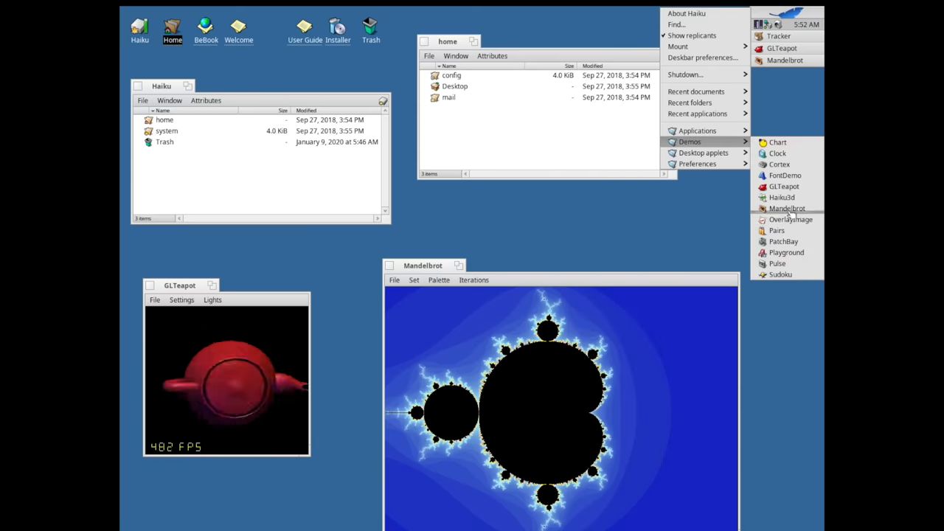
{"action": "left_click", "coordinate": [782, 197]}
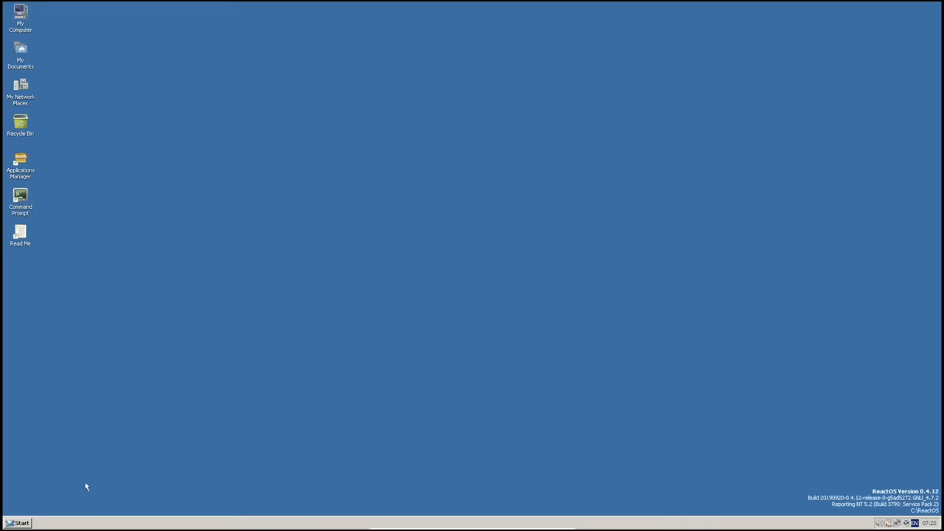
Open Notepad from the Start menu, type 'Hello ReactOS!', and minimize it.
{"action": "left_click", "coordinate": [18, 523]}
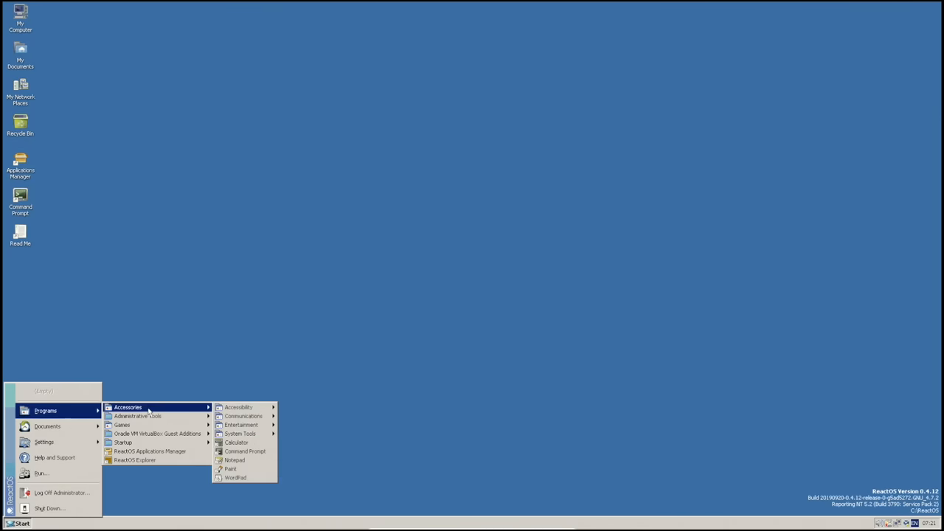
{"action": "left_click", "coordinate": [234, 459]}
{"action": "type", "text": "H"}
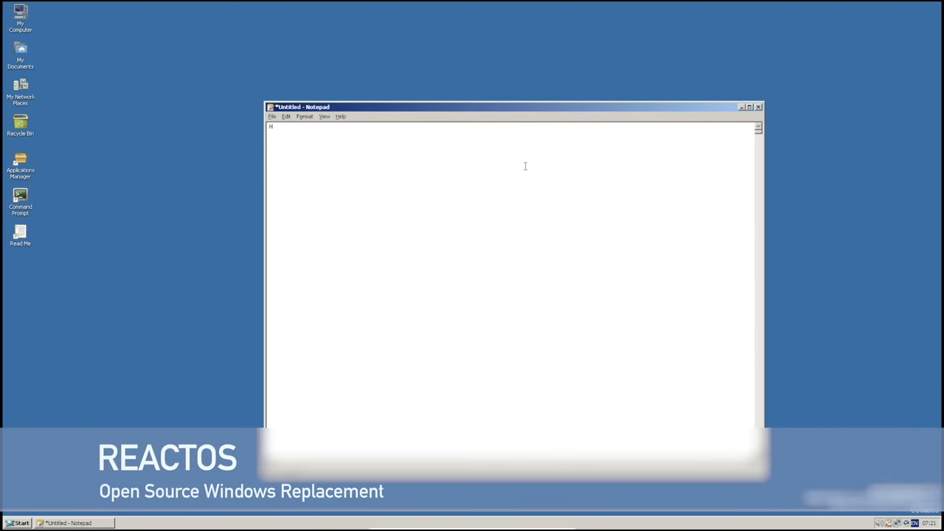
{"action": "type", "text": "ello Reac"}
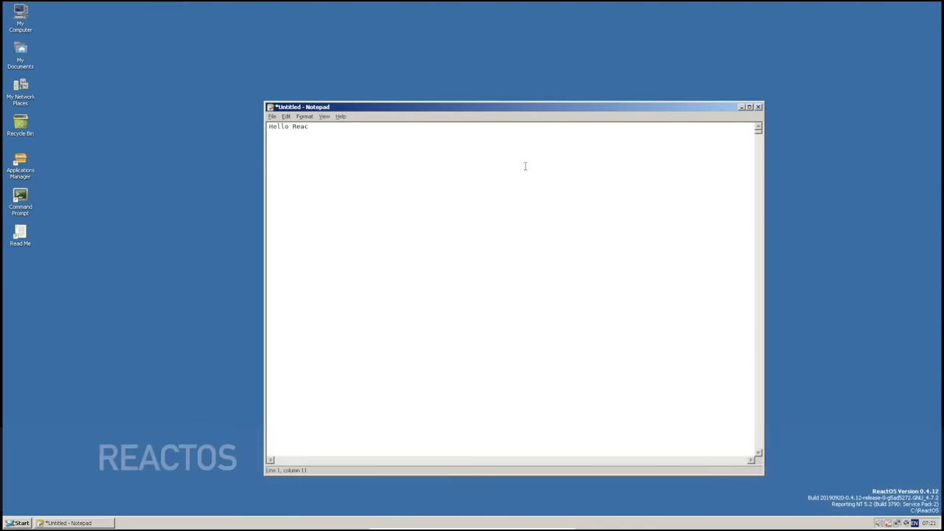
{"action": "type", "text": "tOS!"}
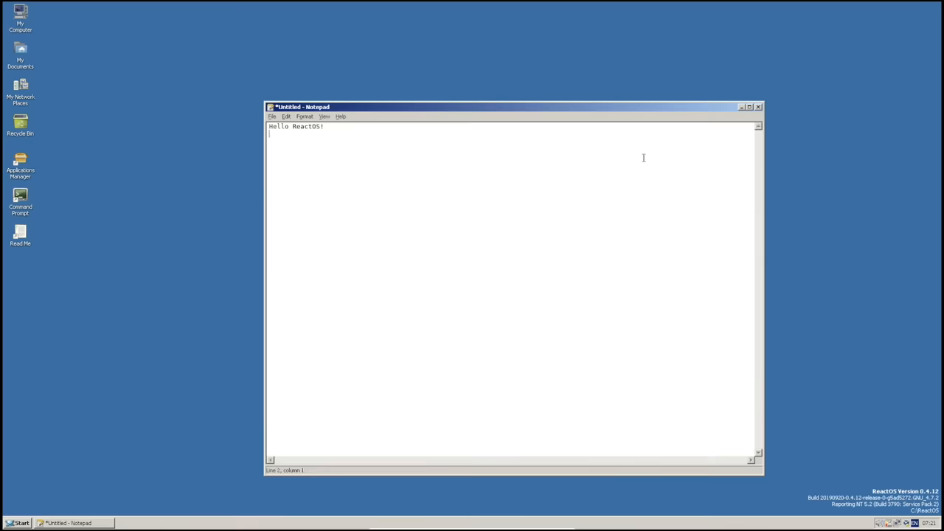
{"action": "left_click", "coordinate": [742, 107]}
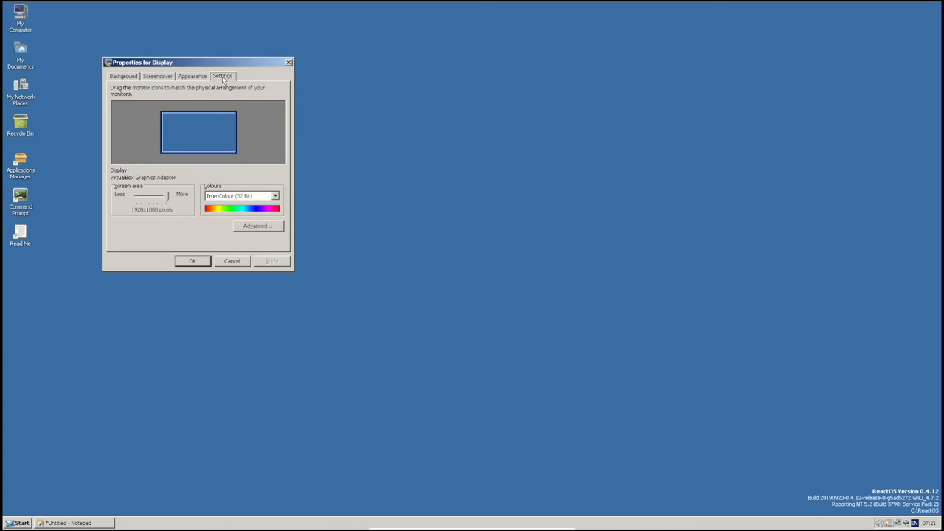
{"action": "left_click", "coordinate": [192, 76]}
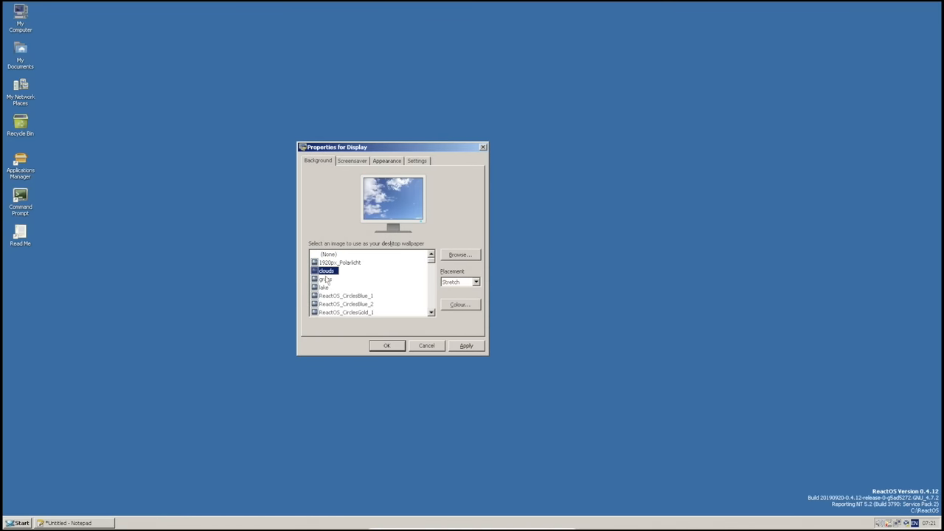
{"action": "left_click", "coordinate": [323, 287]}
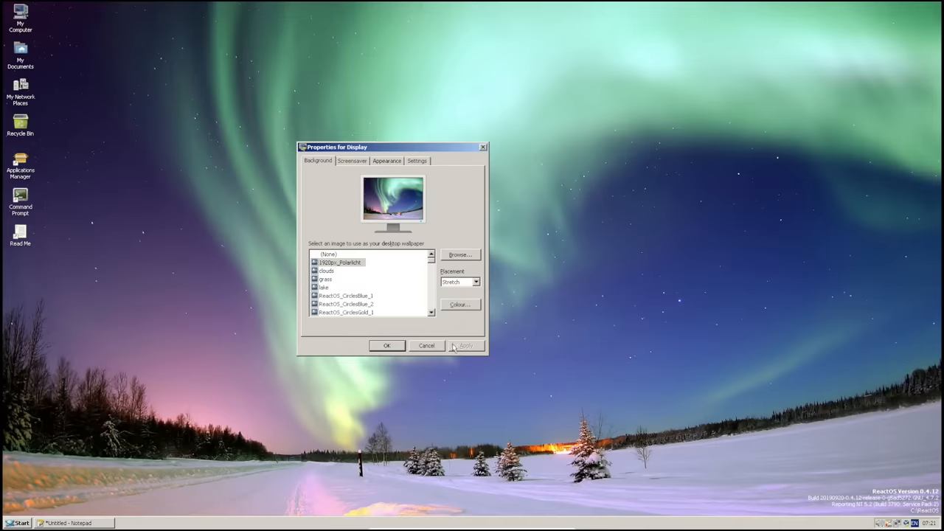
{"action": "left_click", "coordinate": [328, 254]}
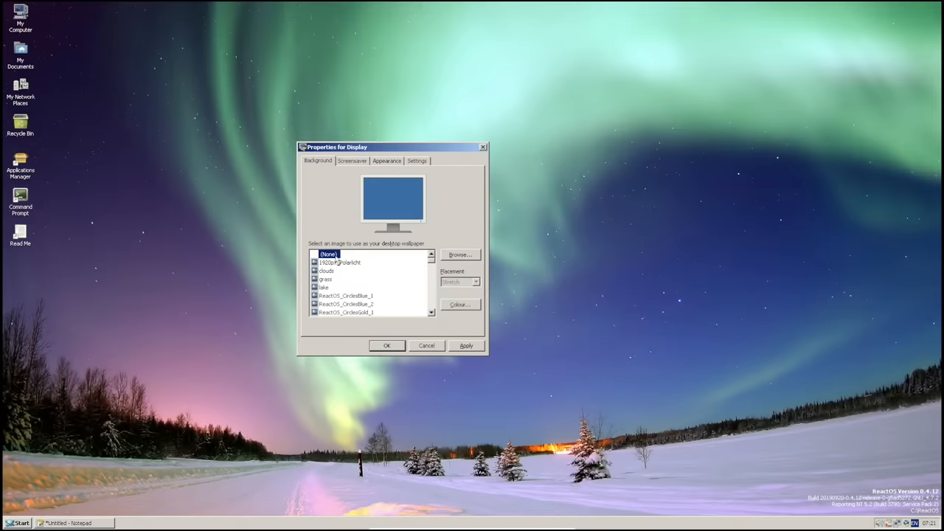
{"action": "left_click", "coordinate": [386, 345]}
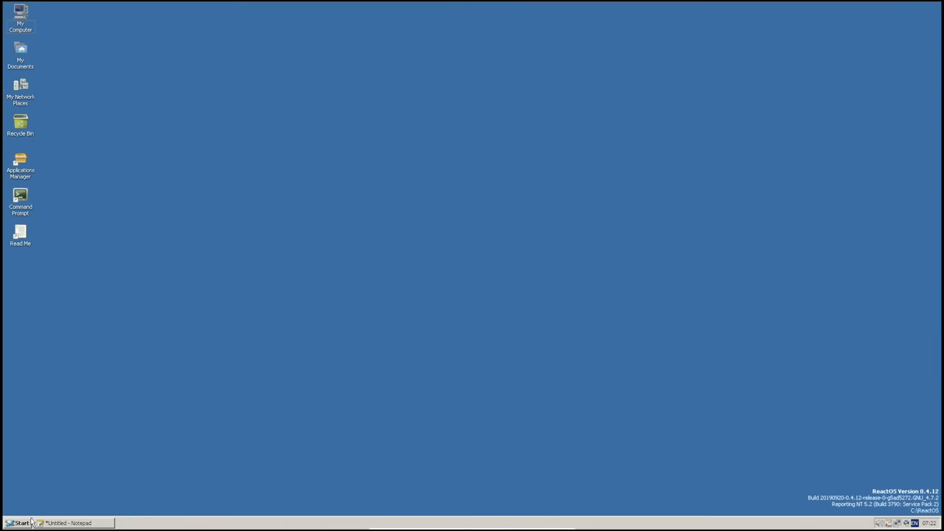
Launch Solitaire and another game from the Start menu's Games list.
{"action": "left_click", "coordinate": [20, 524]}
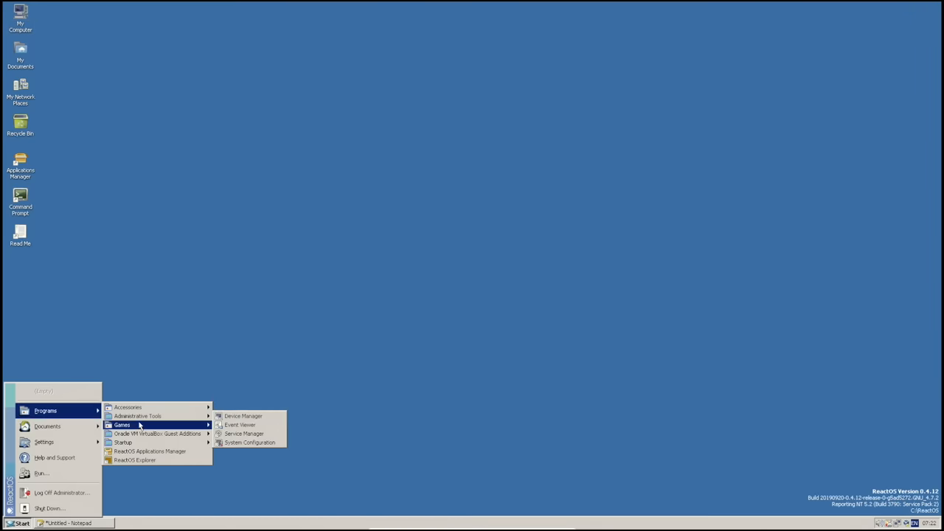
{"action": "left_click", "coordinate": [122, 425]}
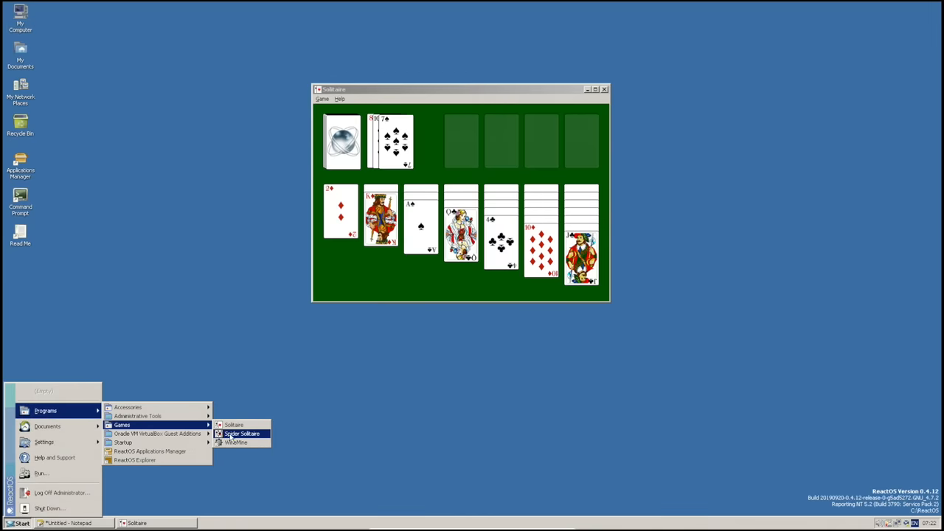
{"action": "left_click", "coordinate": [236, 442]}
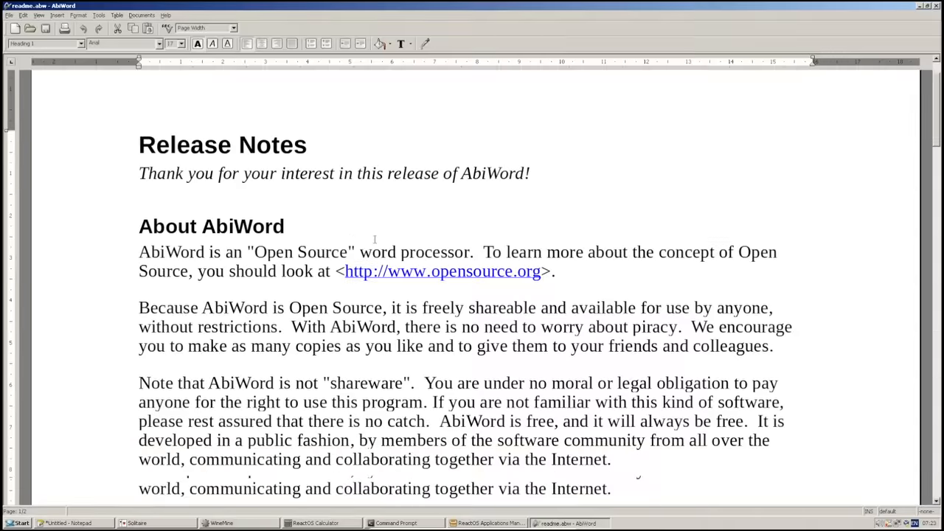
{"action": "scroll", "scroll_direction": "down", "scroll_amount": 3}
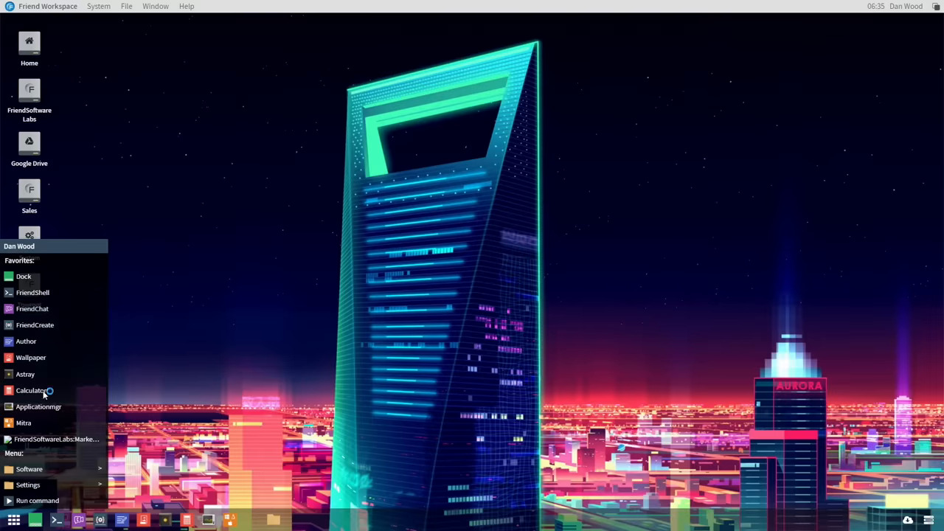
Open FriendShell, move it to the upper right, and launch Calculator and Author.
{"action": "left_click", "coordinate": [32, 292]}
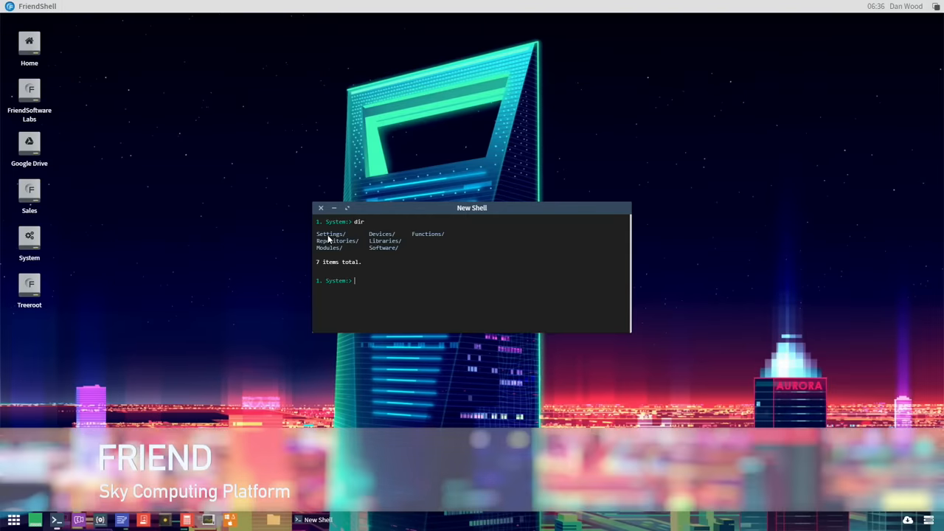
{"action": "left_click_drag", "start_coordinate": [472, 208], "coordinate": [775, 112]}
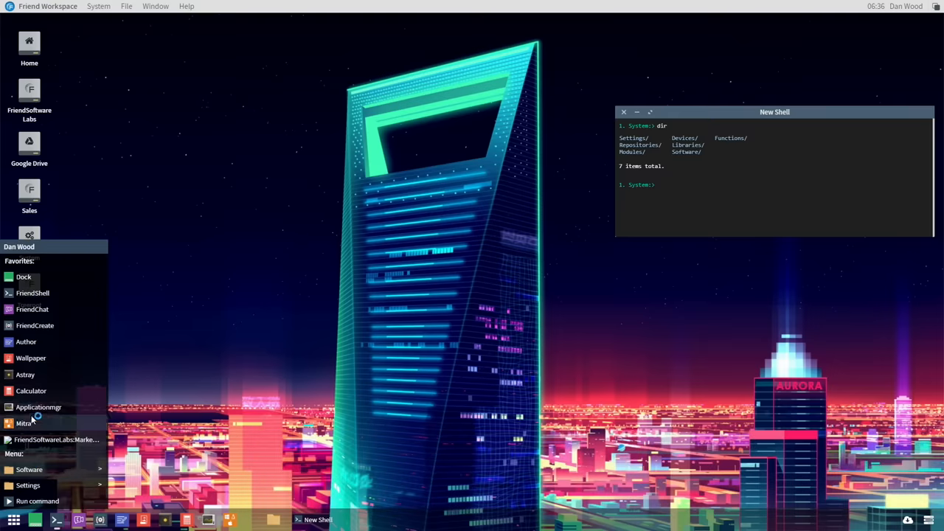
{"action": "left_click", "coordinate": [31, 390]}
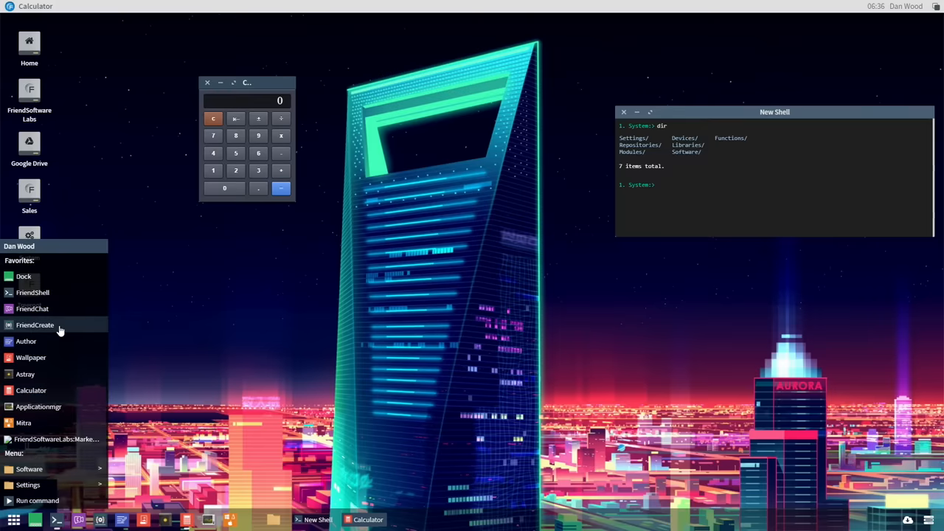
{"action": "mouse_move", "coordinate": [31, 357]}
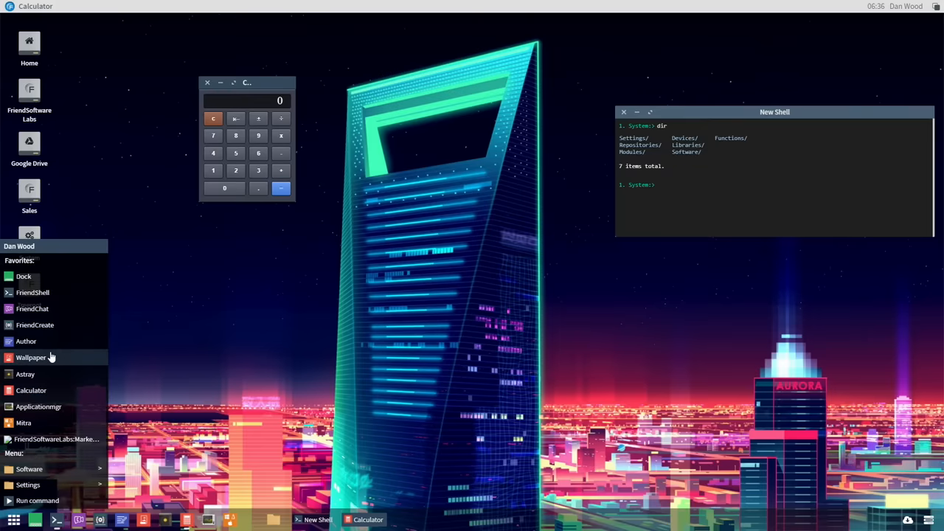
{"action": "mouse_move", "coordinate": [48, 341]}
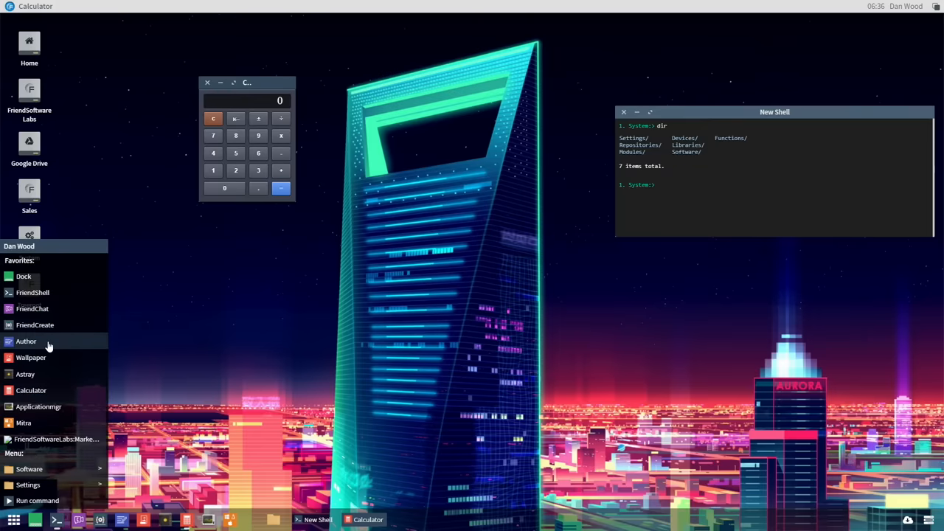
{"action": "left_click", "coordinate": [26, 341]}
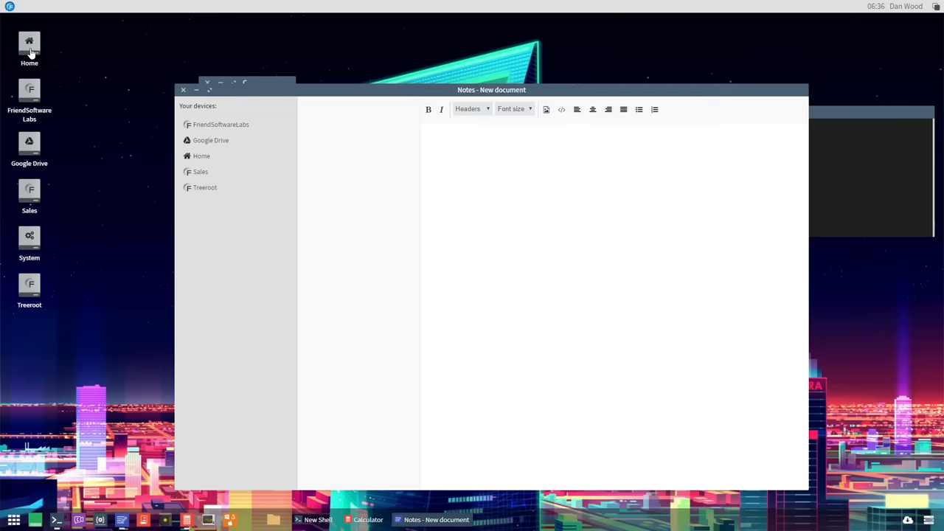
Open the Home drive and start a new Office document, typing 'He'.
{"action": "left_click", "coordinate": [29, 44]}
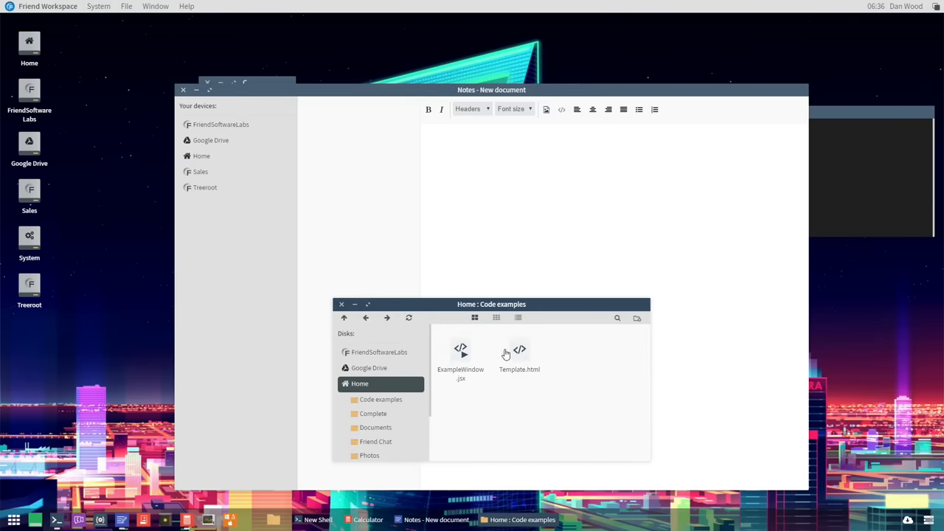
{"action": "double_click", "coordinate": [520, 350]}
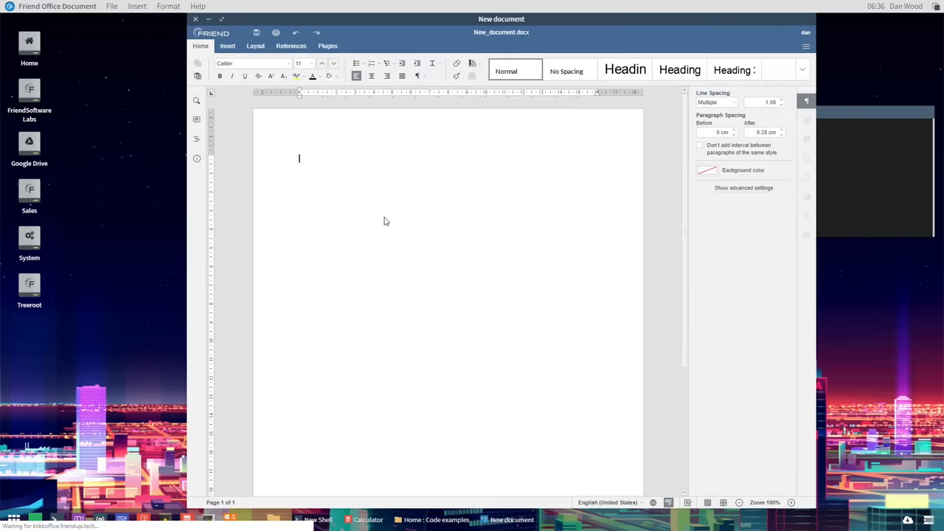
{"action": "type", "text": "He"}
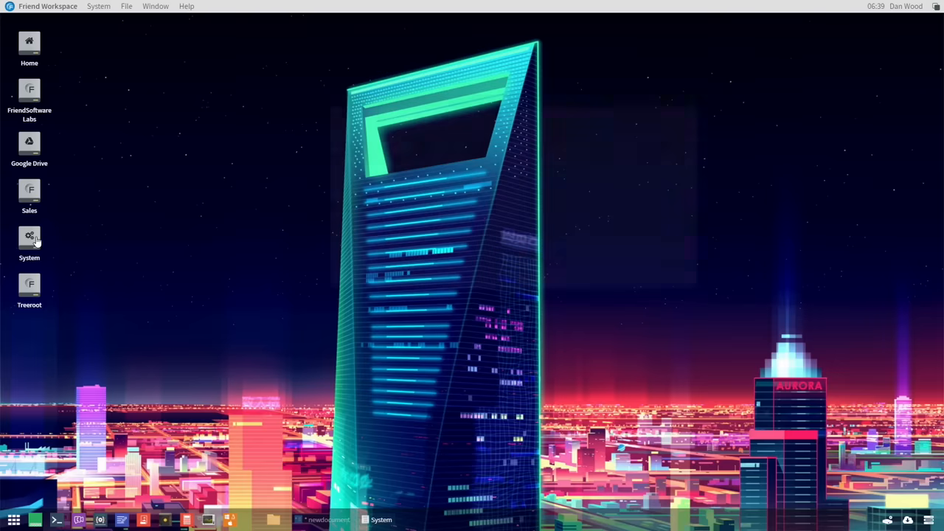
Launch FriendJukebox from System > Software > Multimedia.
{"action": "double_click", "coordinate": [30, 240]}
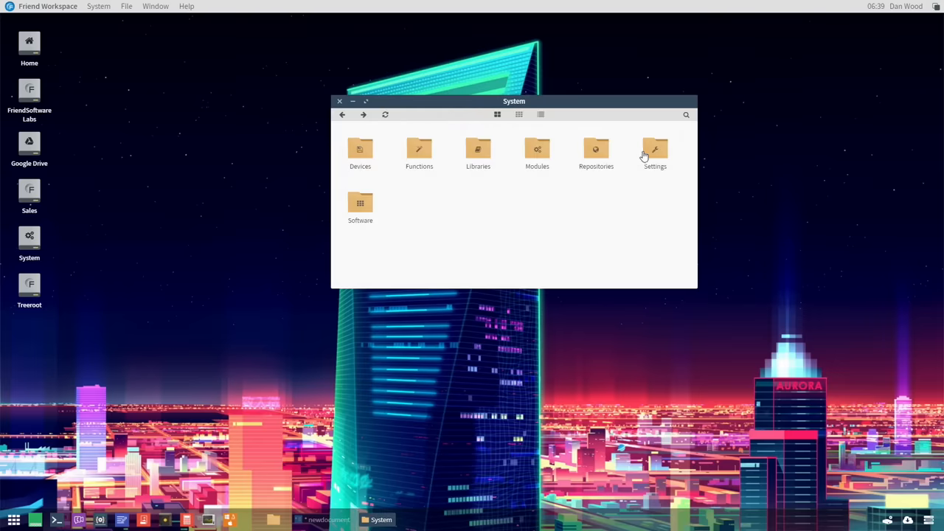
{"action": "double_click", "coordinate": [361, 207]}
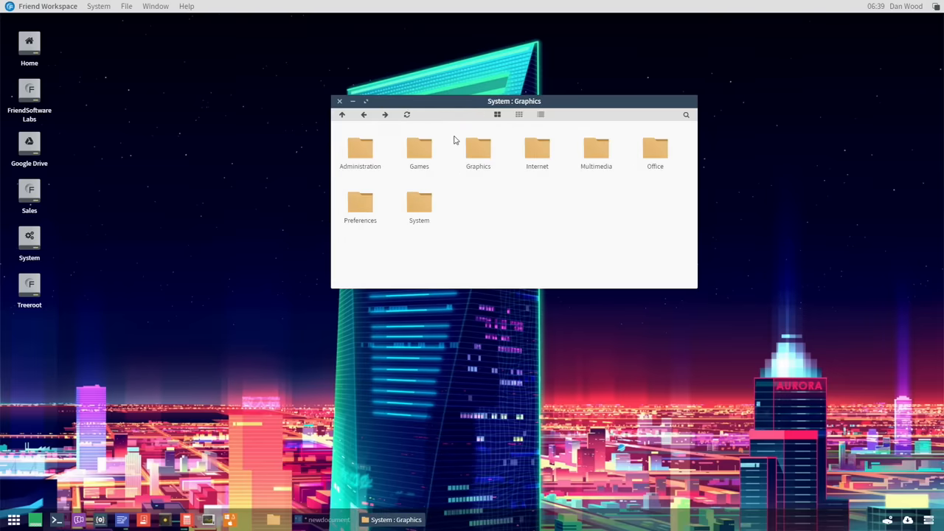
{"action": "double_click", "coordinate": [596, 147]}
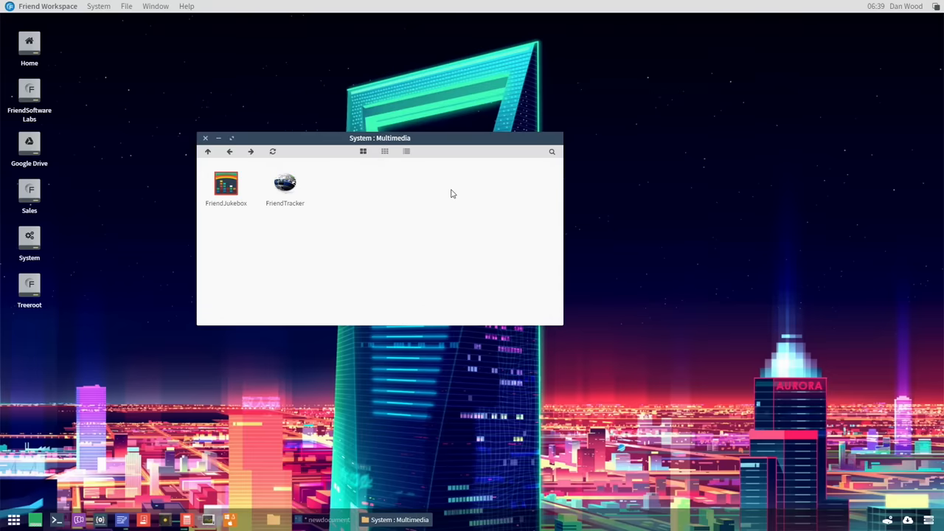
{"action": "double_click", "coordinate": [284, 184]}
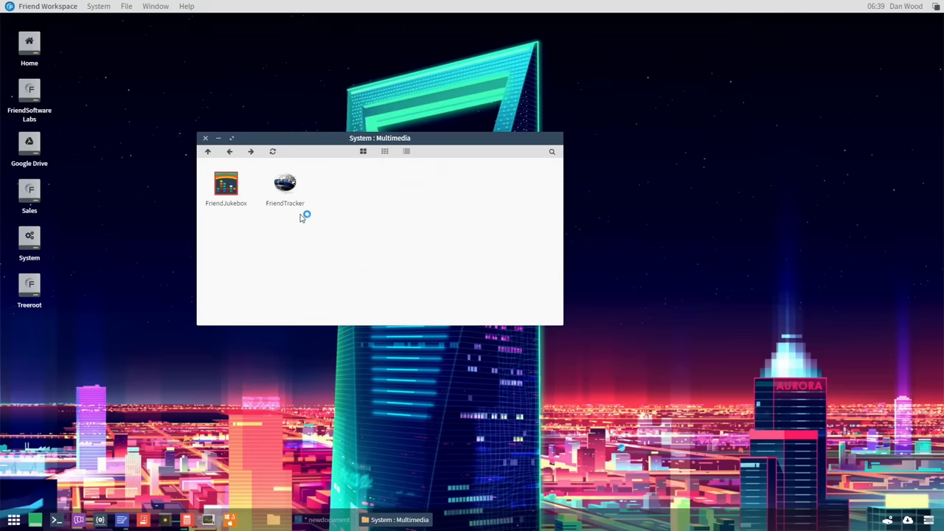
{"action": "double_click", "coordinate": [226, 183]}
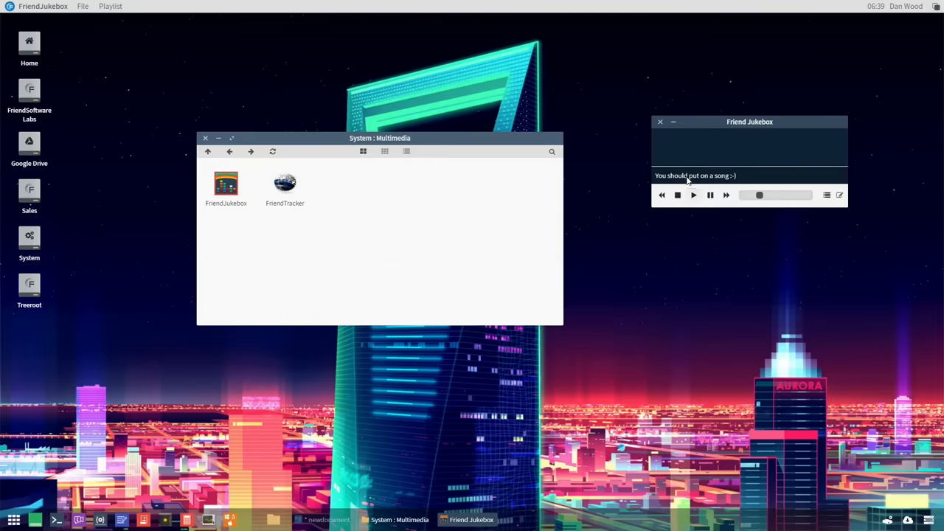
Start a new spreadsheet from the Office software folder.
{"action": "left_click", "coordinate": [208, 152]}
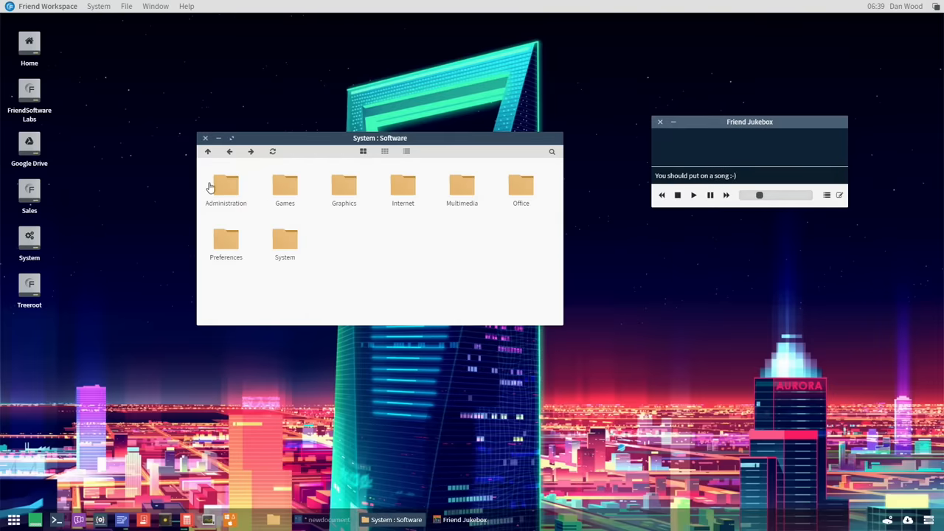
{"action": "mouse_move", "coordinate": [320, 213]}
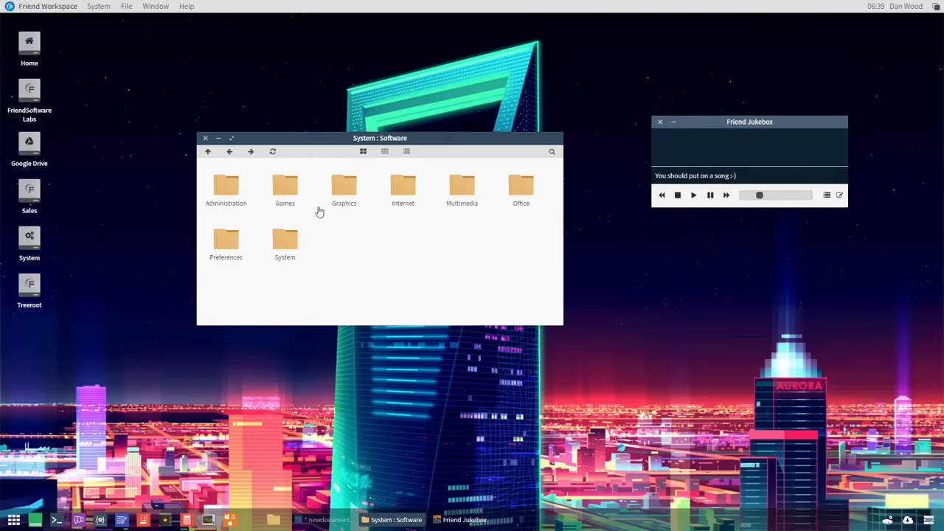
{"action": "mouse_move", "coordinate": [521, 189]}
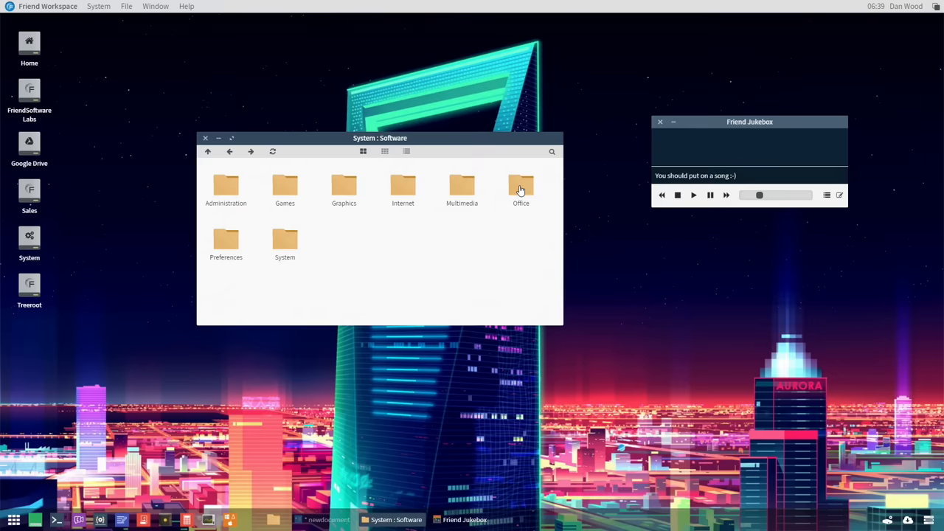
{"action": "double_click", "coordinate": [521, 185]}
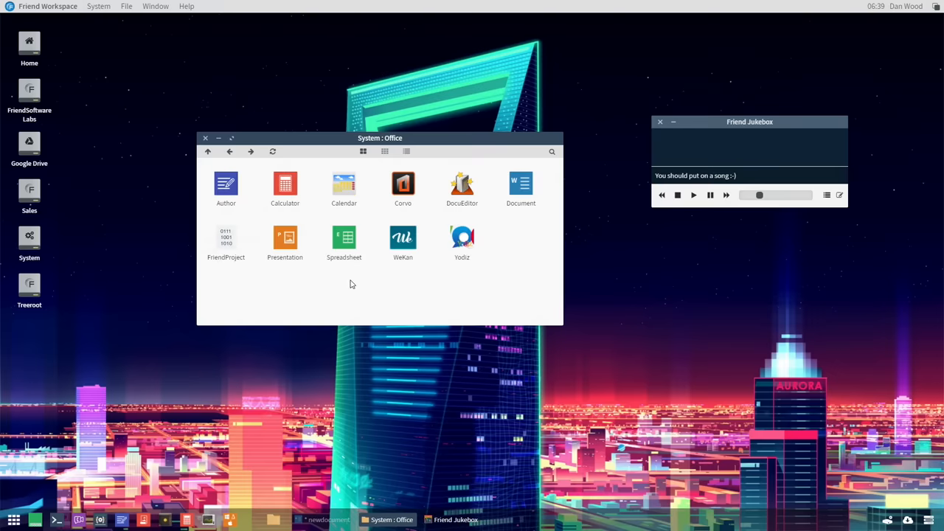
{"action": "double_click", "coordinate": [344, 238]}
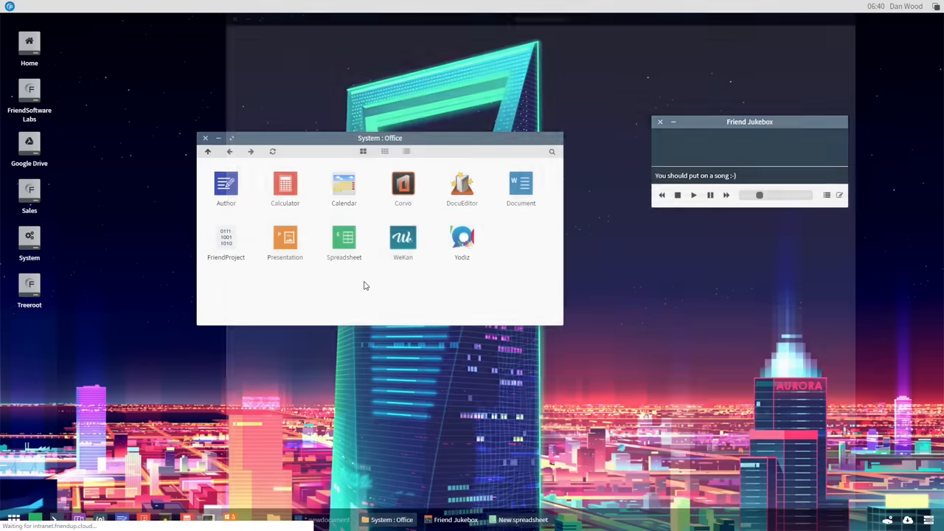
{"action": "double_click", "coordinate": [343, 238]}
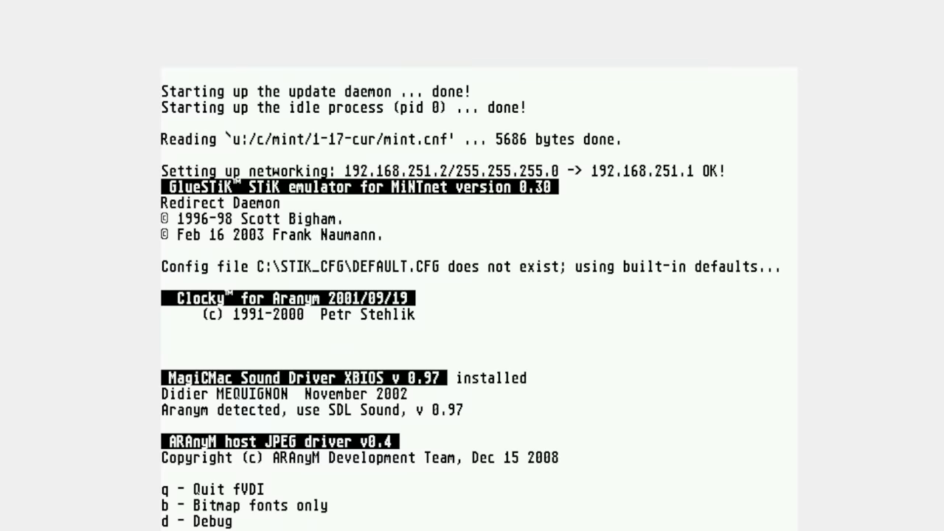
Scroll past the MiNT startup log while ARAnyM boots to the desktop.
{"action": "scroll", "scroll_direction": "down", "scroll_amount": 3}
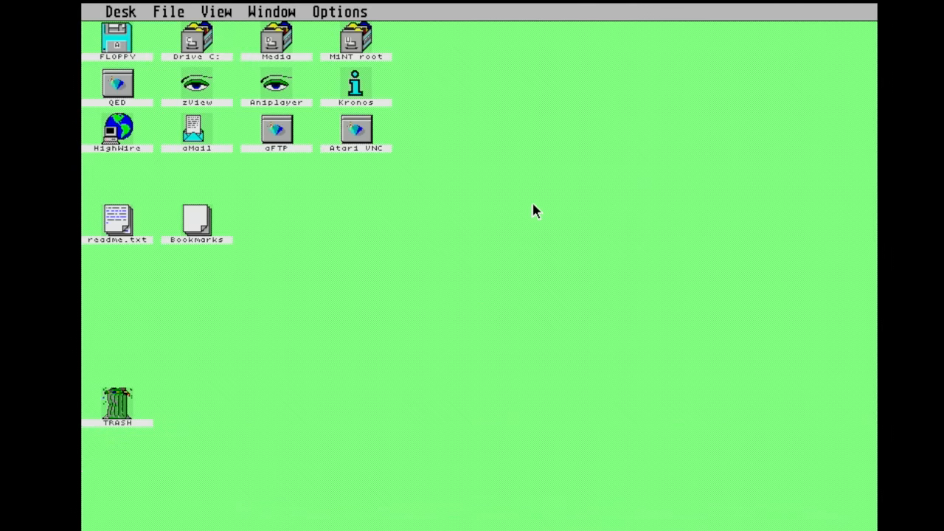
{"action": "mouse_move", "coordinate": [316, 79]}
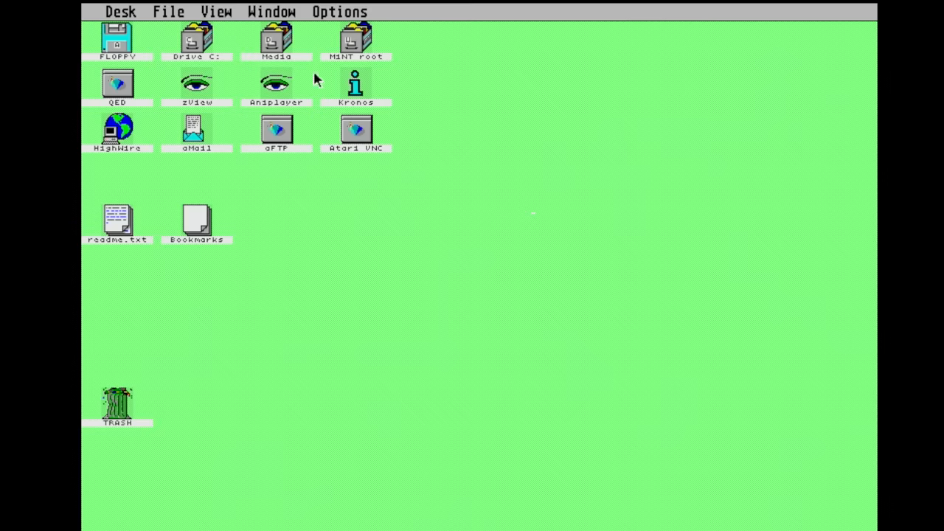
Browse the View, Desk and Options menus of the TeraDesk desktop.
{"action": "left_click", "coordinate": [216, 11]}
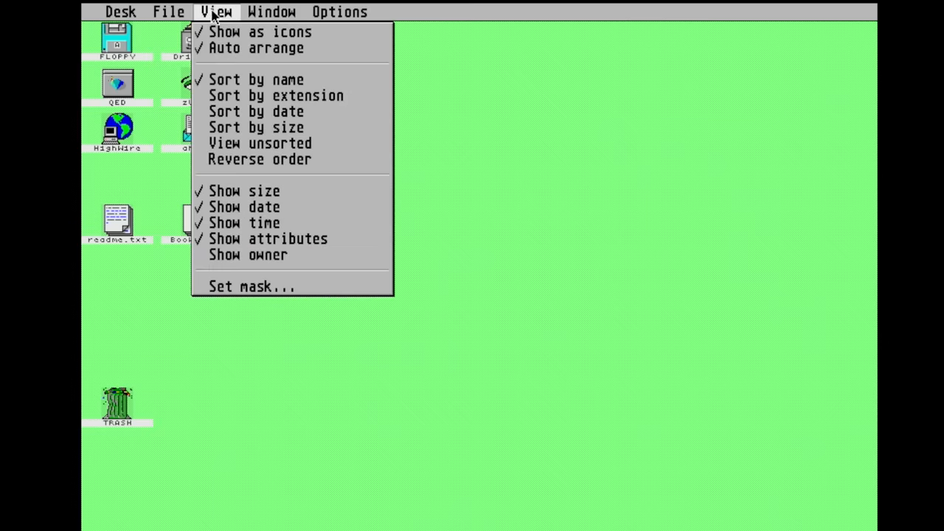
{"action": "left_click", "coordinate": [120, 12]}
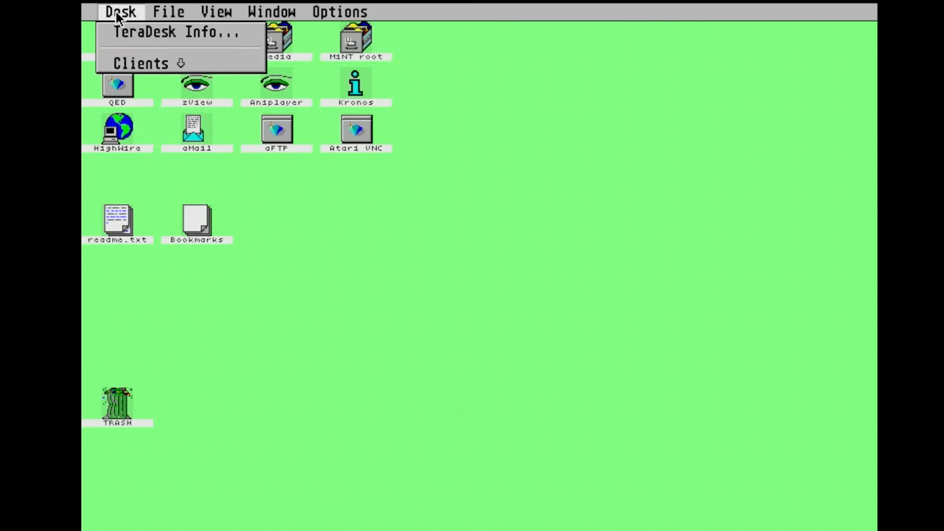
{"action": "left_click", "coordinate": [338, 11]}
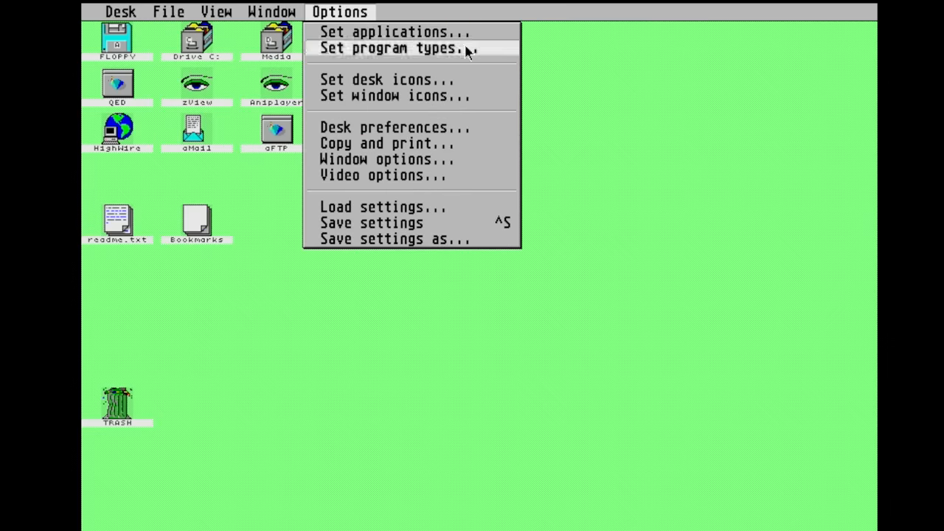
{"action": "left_click", "coordinate": [389, 47]}
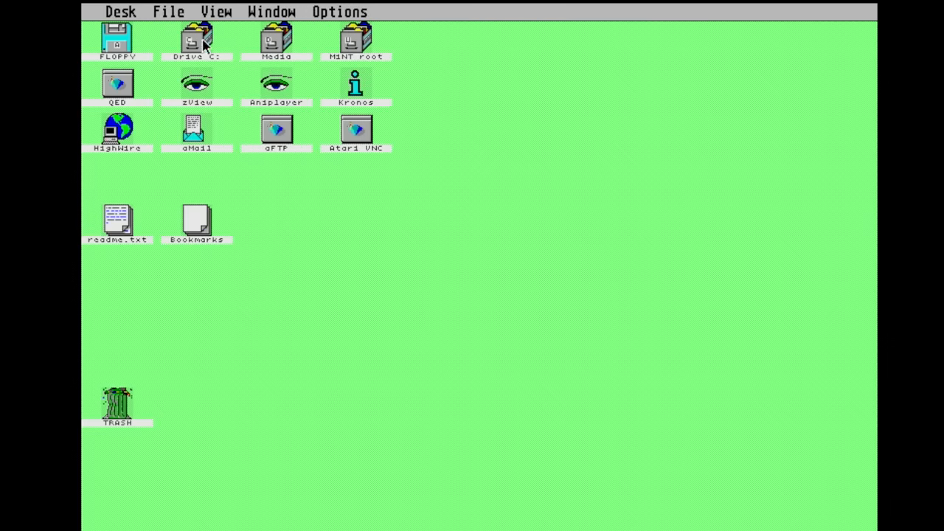
Open Drive C: and the Media drive, then show readme.txt as plain text.
{"action": "left_click", "coordinate": [197, 44]}
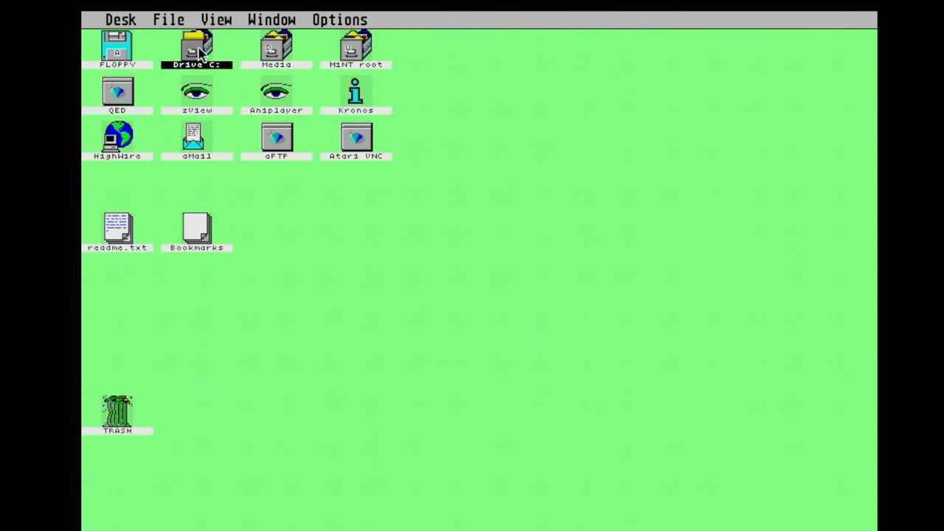
{"action": "double_click", "coordinate": [197, 48]}
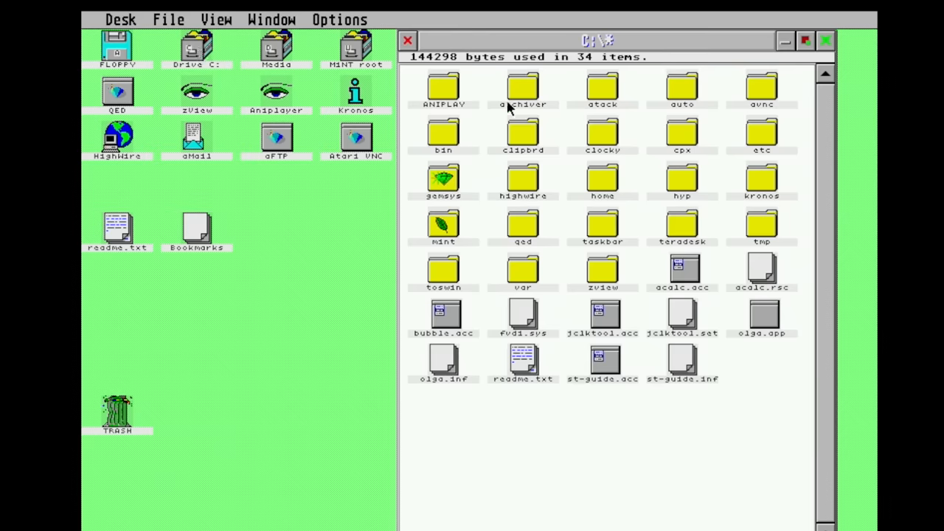
{"action": "mouse_move", "coordinate": [286, 50]}
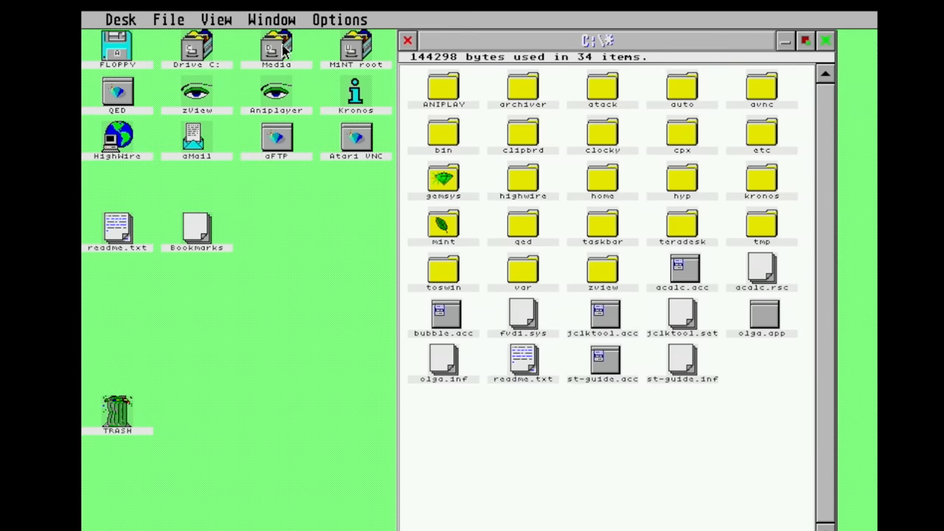
{"action": "left_click", "coordinate": [276, 48]}
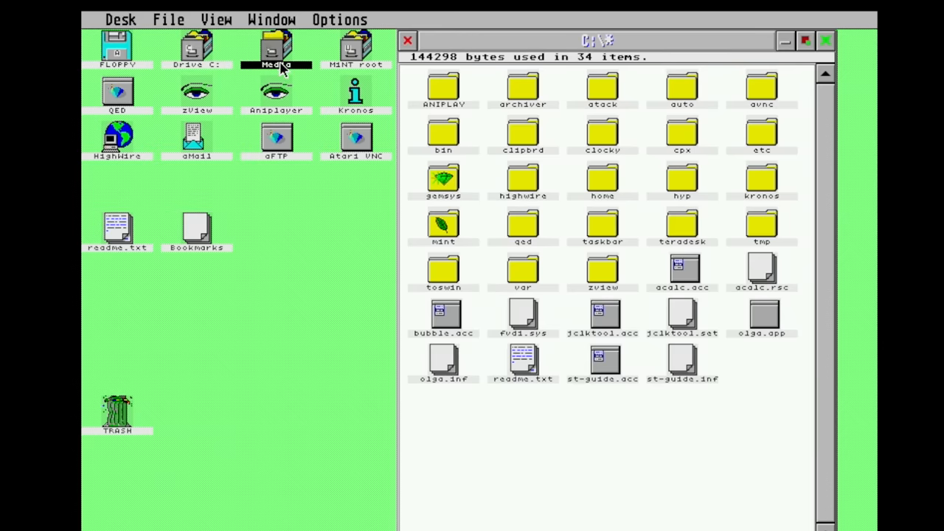
{"action": "double_click", "coordinate": [277, 48]}
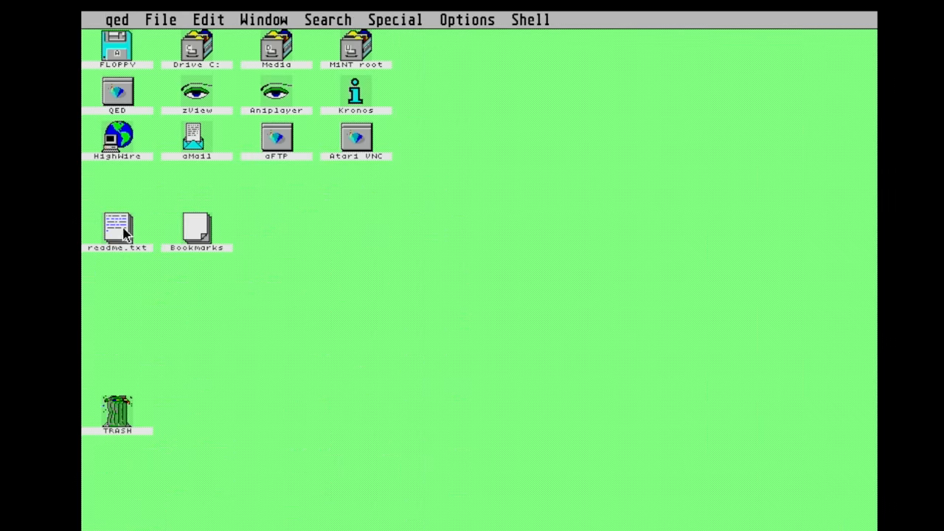
{"action": "double_click", "coordinate": [118, 231]}
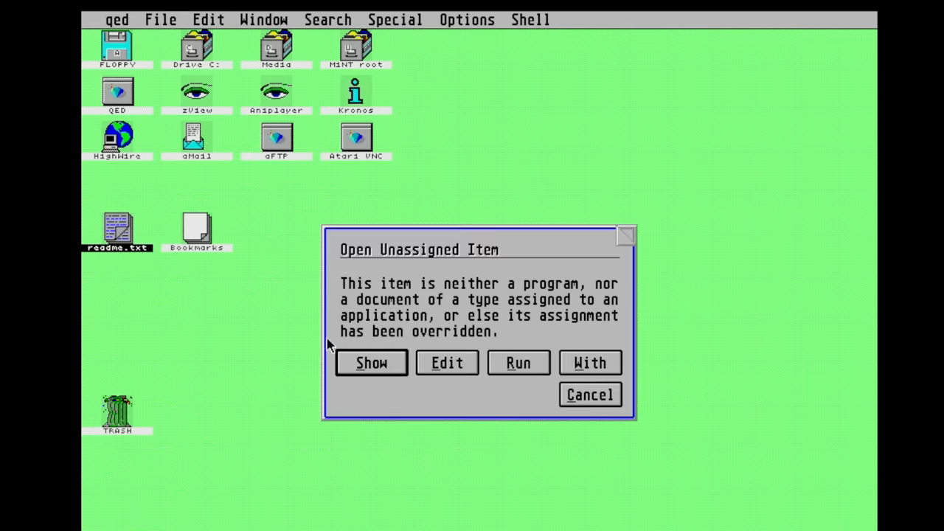
{"action": "left_click", "coordinate": [371, 362]}
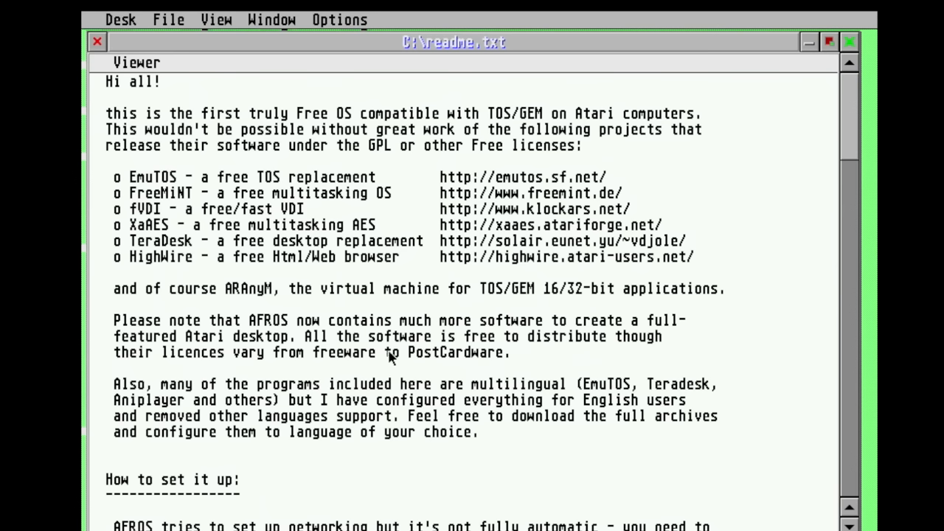
{"action": "mouse_move", "coordinate": [474, 302]}
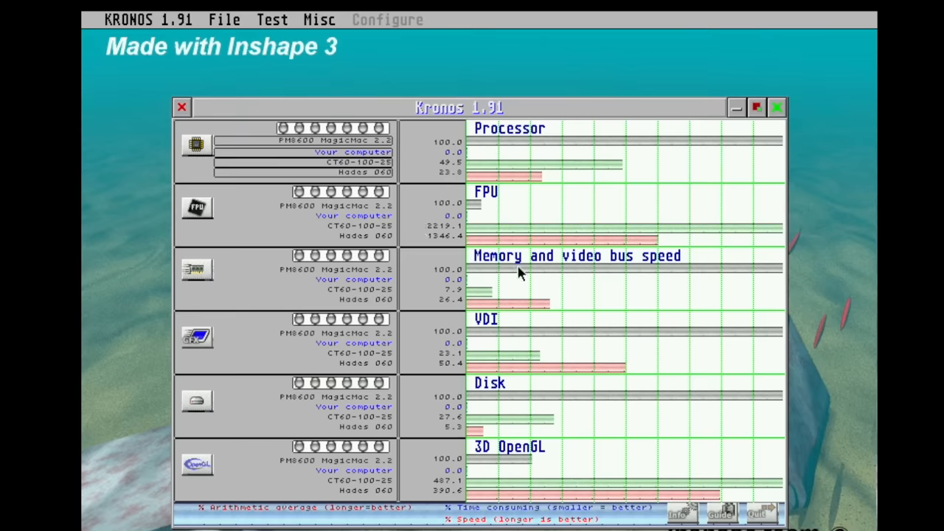
{"action": "mouse_move", "coordinate": [308, 151]}
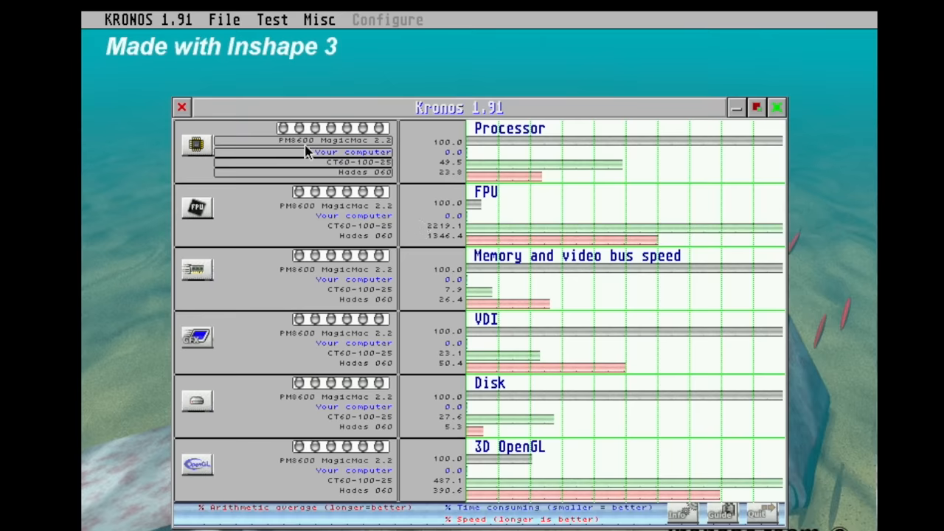
Open the KRONOS 1.91 menu and choose About.
{"action": "left_click", "coordinate": [271, 20]}
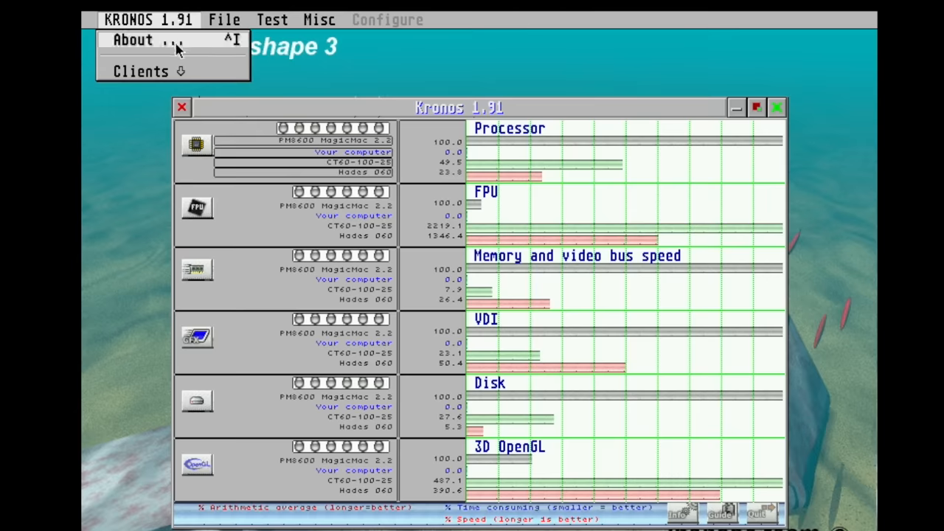
{"action": "left_click", "coordinate": [133, 40]}
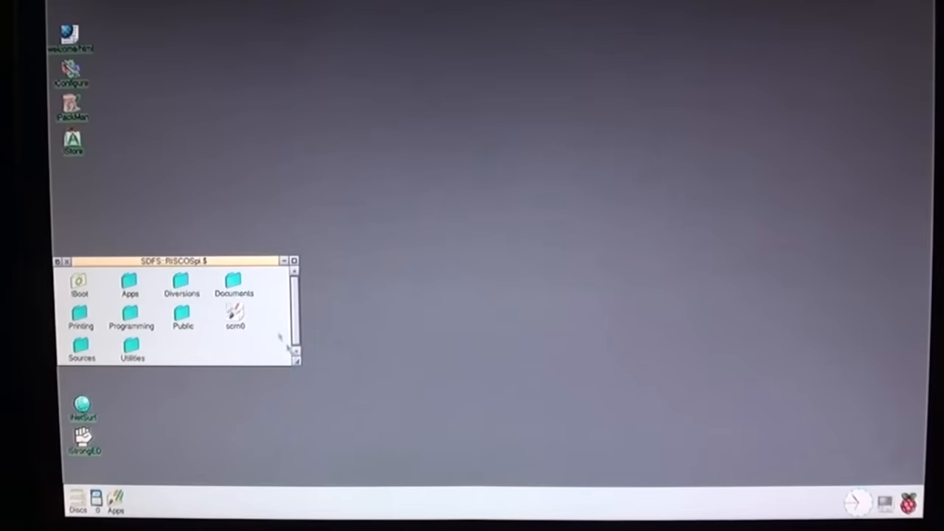
Open the Apps folder, start !NetSurf and scroll through its NetSurf 3.0 homepage.
{"action": "double_click", "coordinate": [129, 284]}
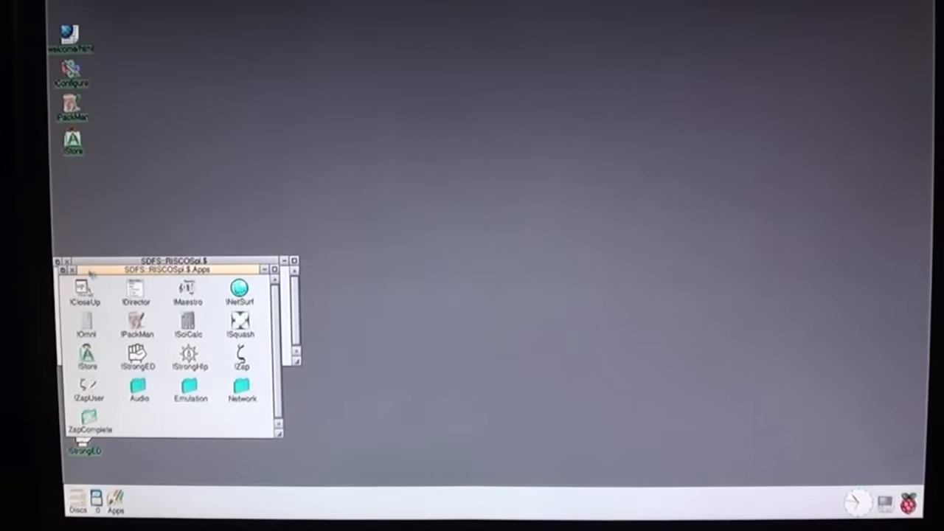
{"action": "left_click", "coordinate": [72, 269]}
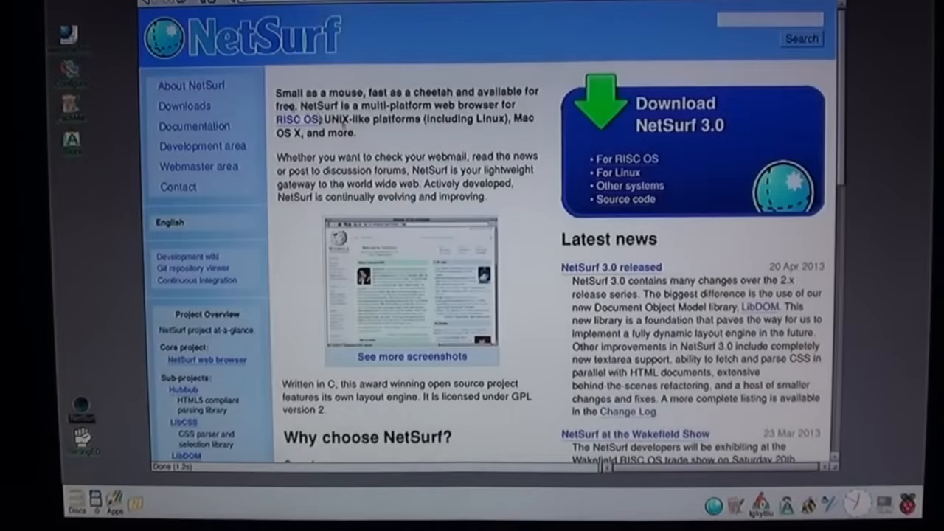
{"action": "scroll", "scroll_direction": "down", "scroll_amount": 3}
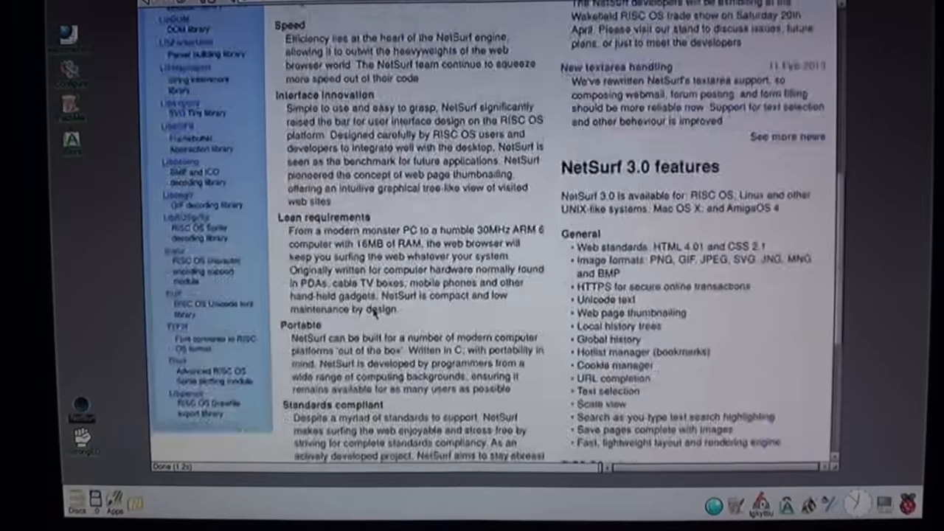